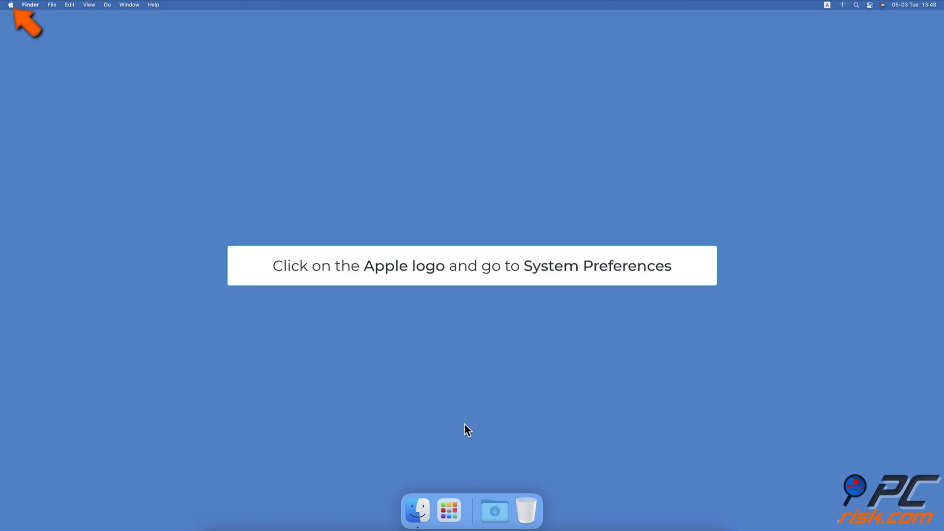
- Remove Telia-4B8529-Greitas from preferred networks, apply, and join Telia-8ECBC7-Greitas with its password
left_click(10, 5)
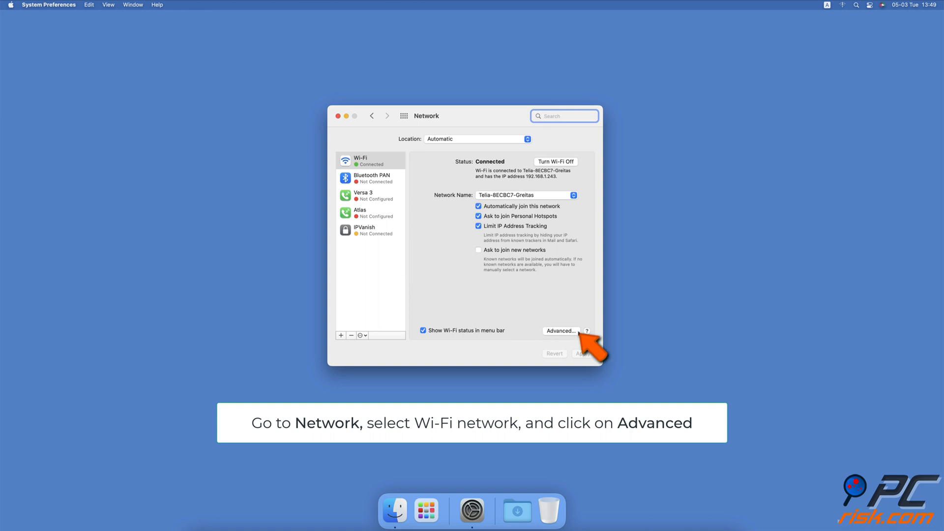
left_click(560, 330)
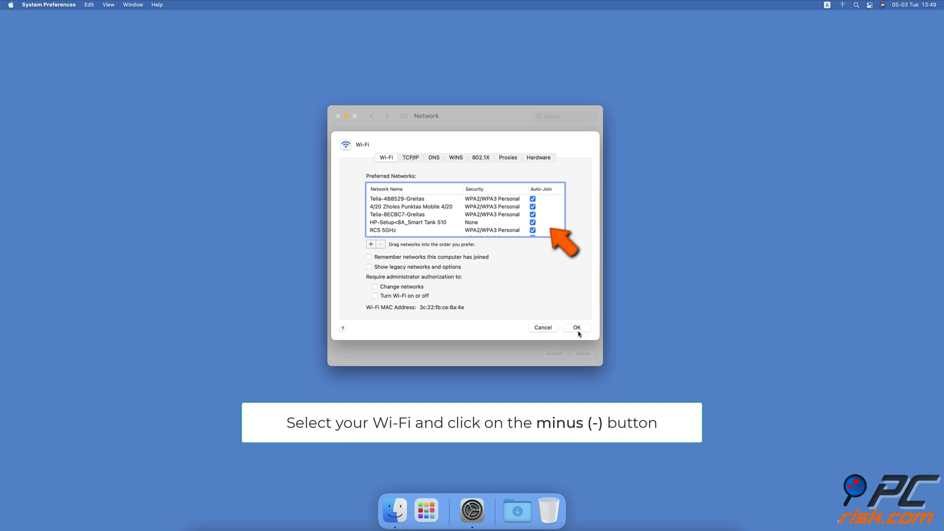
left_click(397, 199)
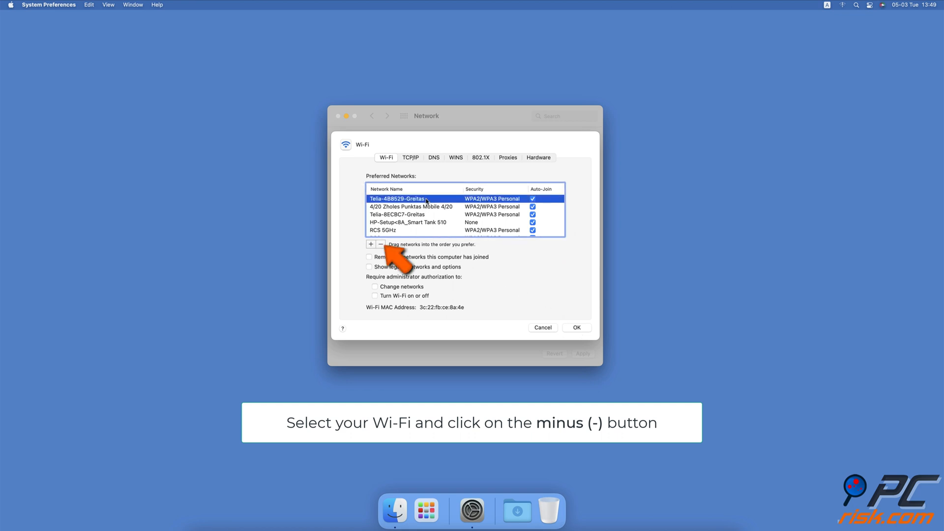
left_click(381, 244)
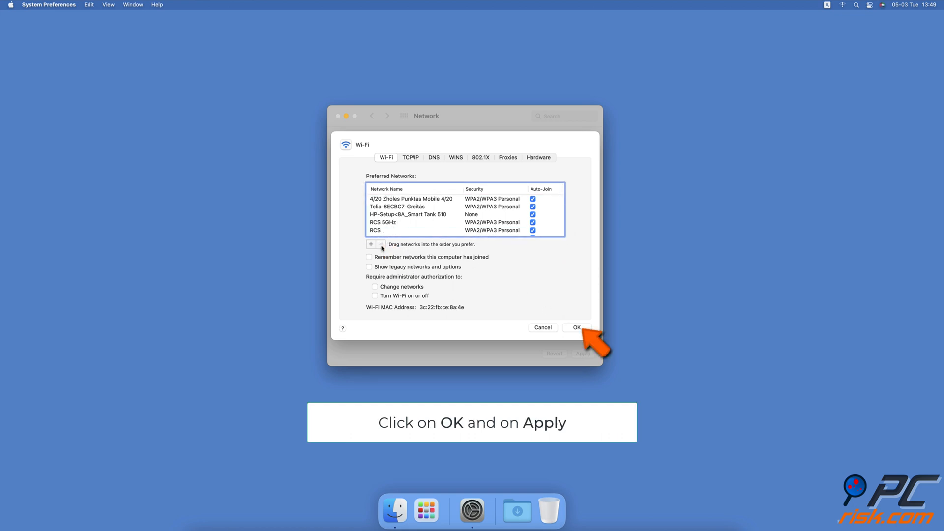
left_click(577, 327)
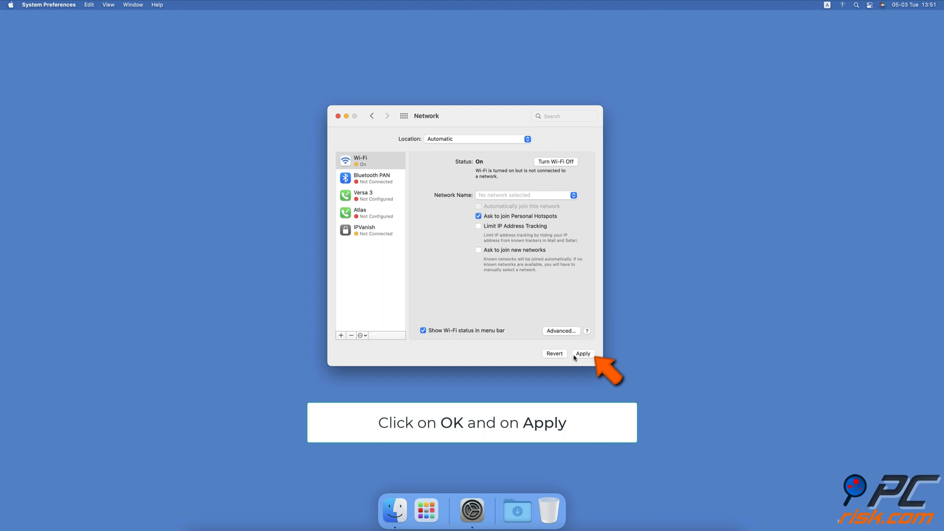
left_click(523, 195)
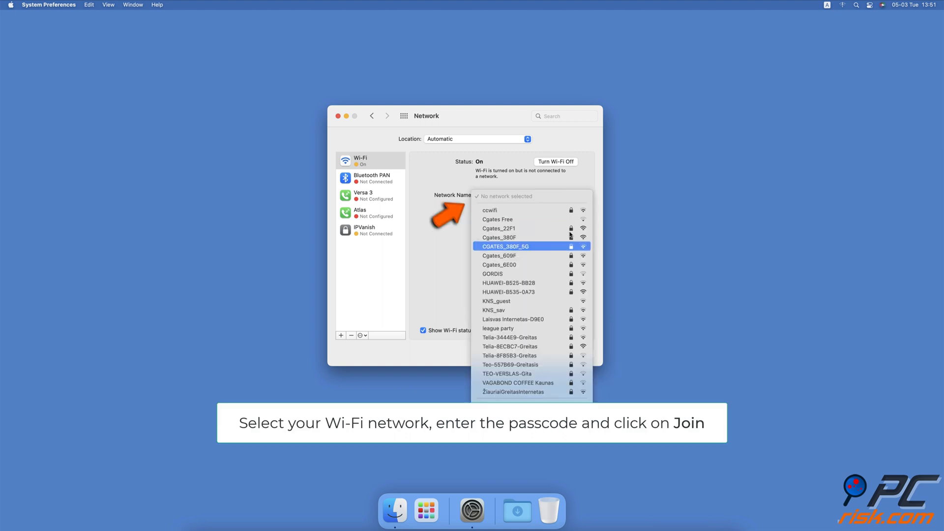
left_click(509, 346)
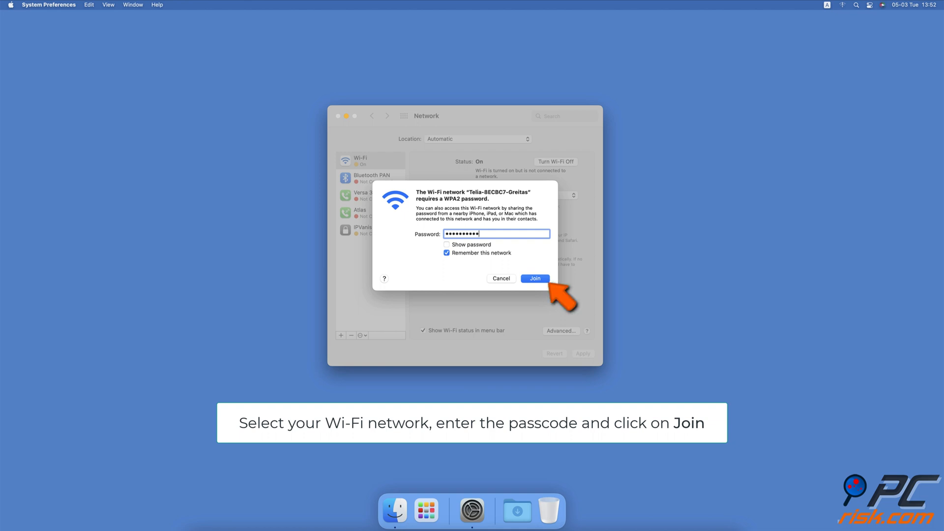
left_click(534, 279)
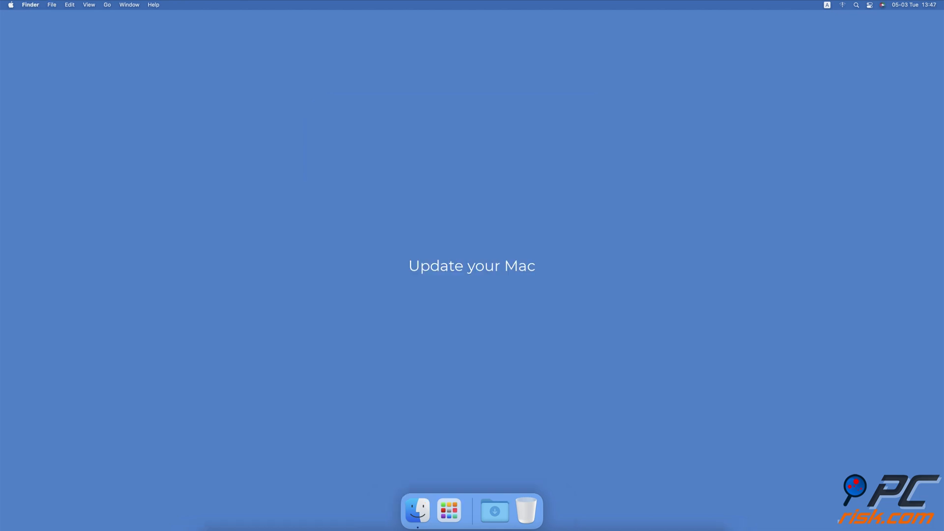
- Open the Software Update panel from the Apple menu's System Preferences
left_click(10, 5)
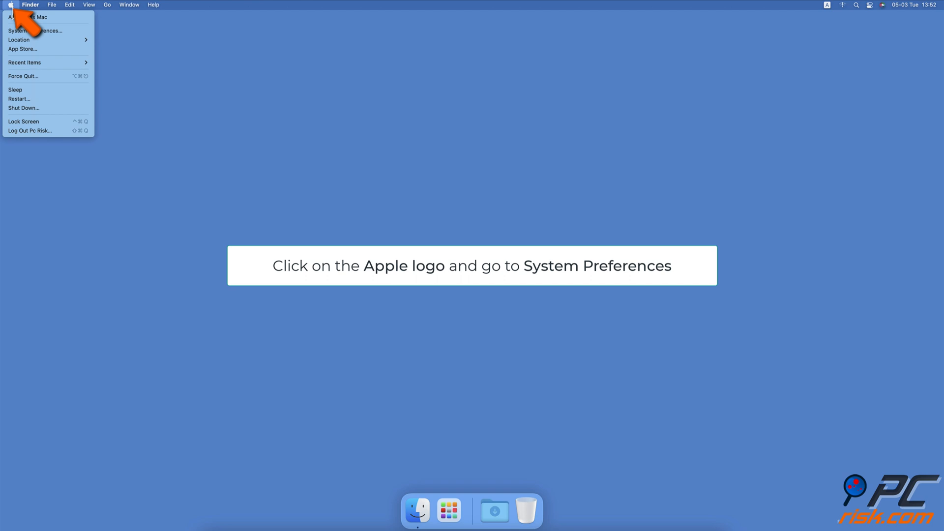
mouse_move(36, 30)
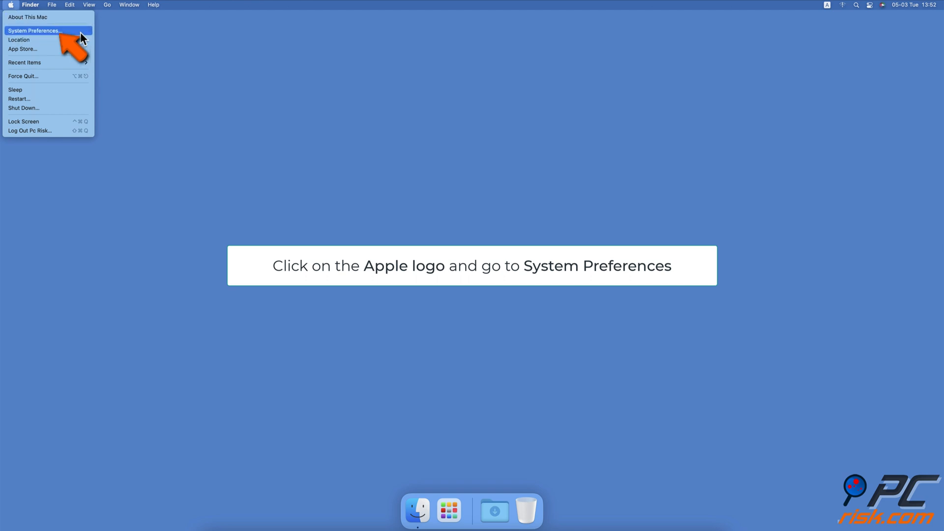
left_click(35, 31)
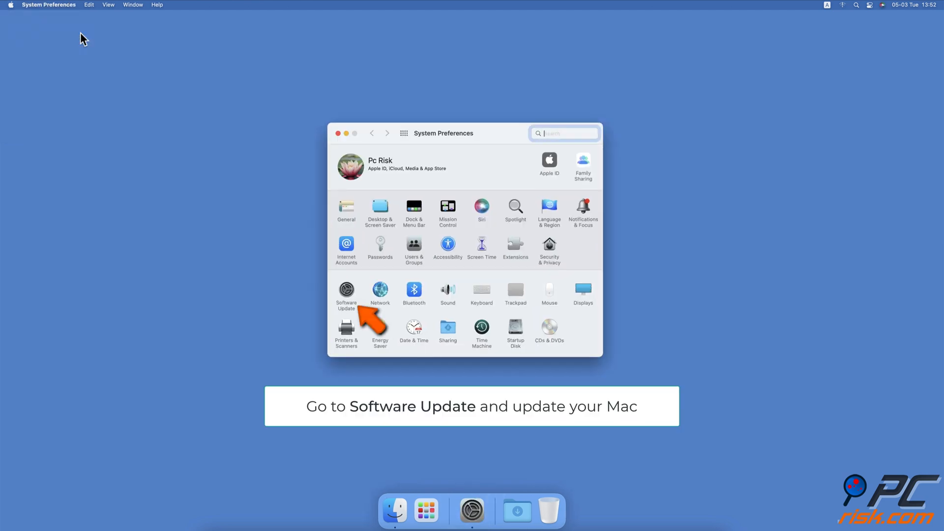
left_click(346, 290)
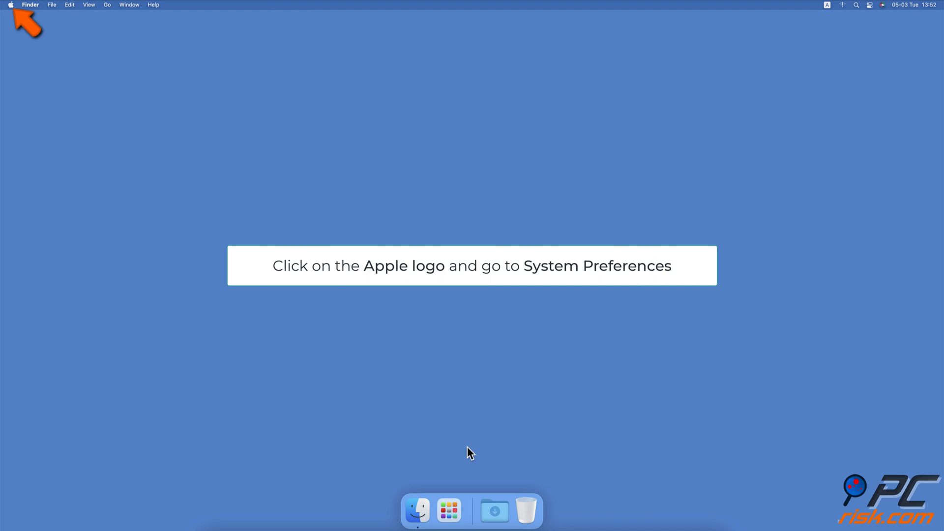
- Drag RCS 5GHz to the top of Network's Advanced Preferred Networks list
left_click(9, 5)
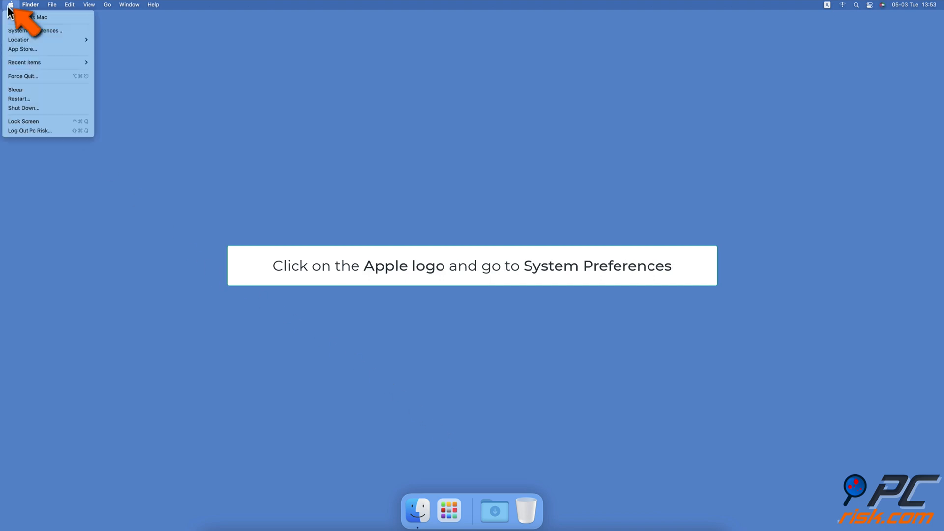
mouse_move(34, 31)
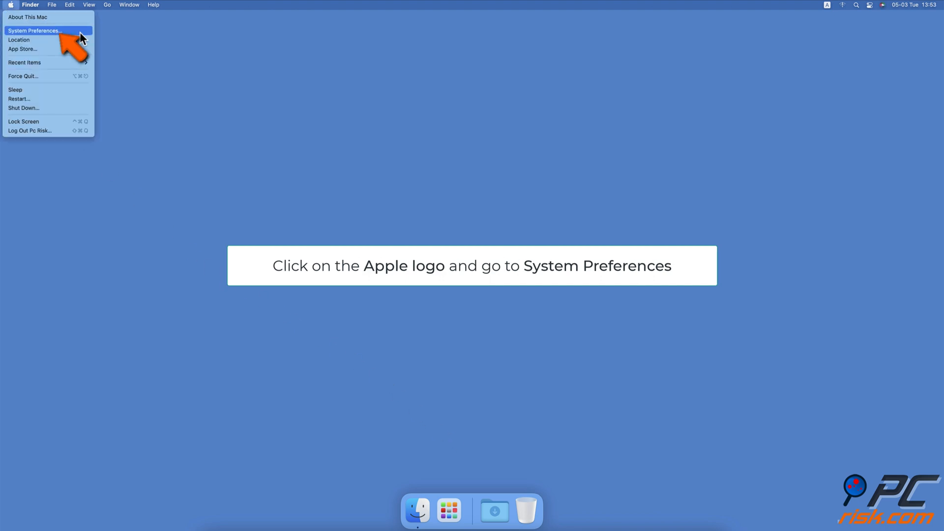
left_click(34, 30)
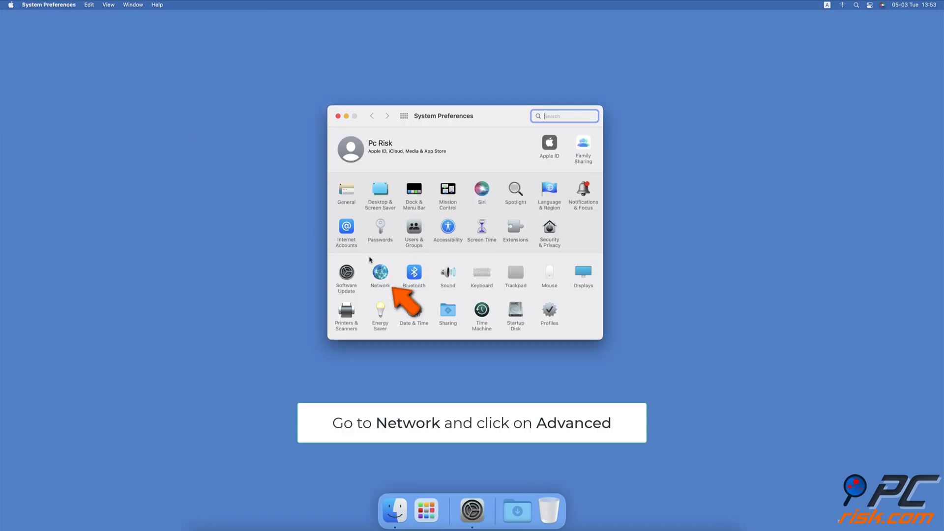
left_click(380, 271)
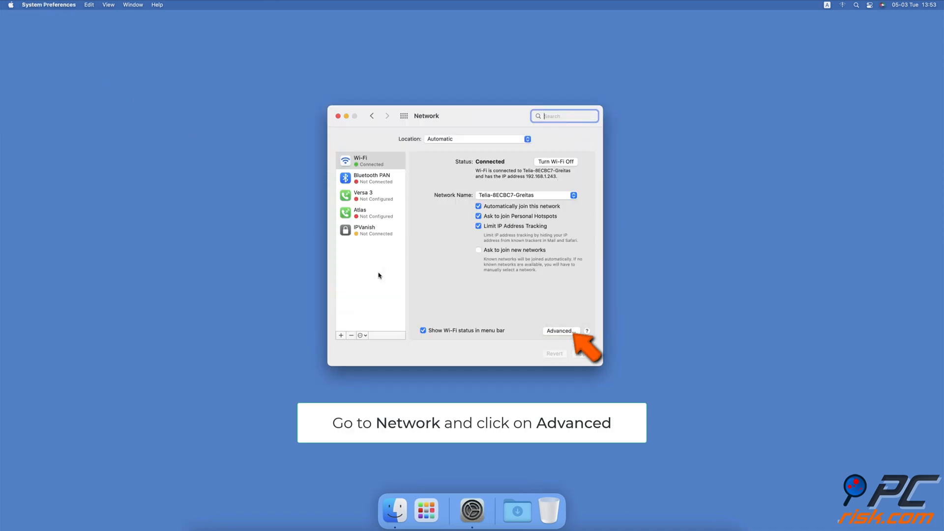
left_click(560, 330)
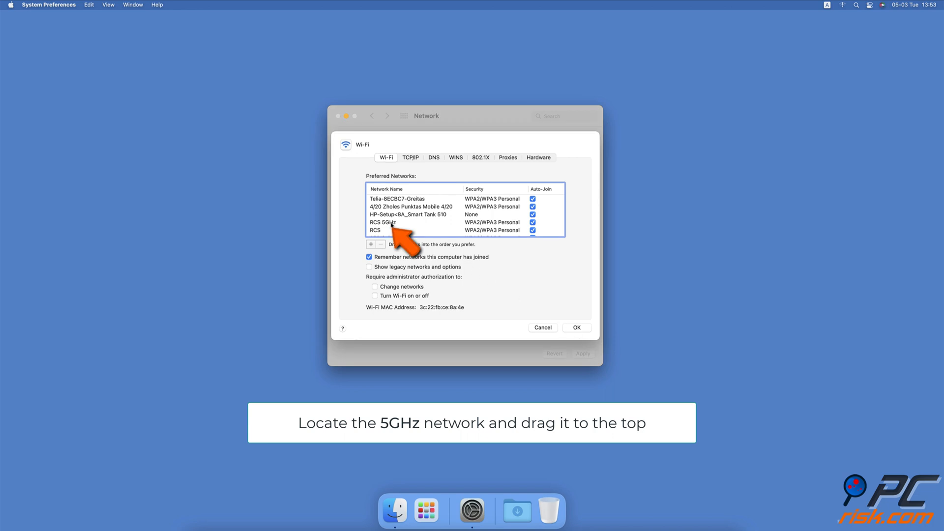
left_click_drag(391, 222, 391, 199)
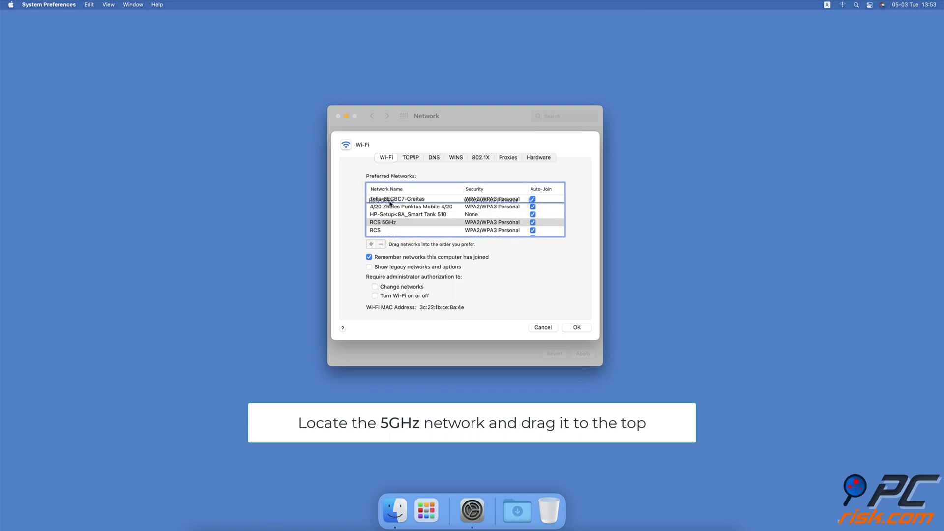
left_click_drag(382, 222, 382, 199)
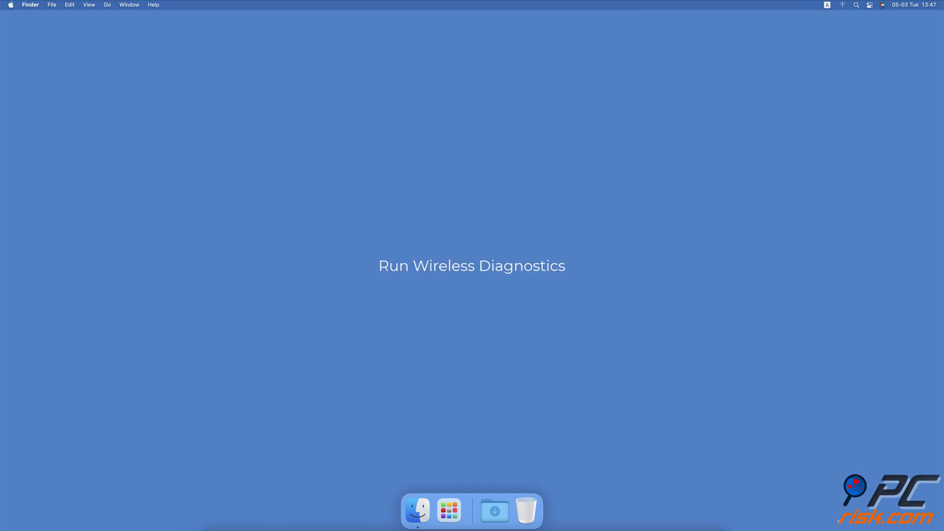
- Search for 'Wireless Diagnostics' and launch it to its introduction page
type("Wireless Diagnostics")
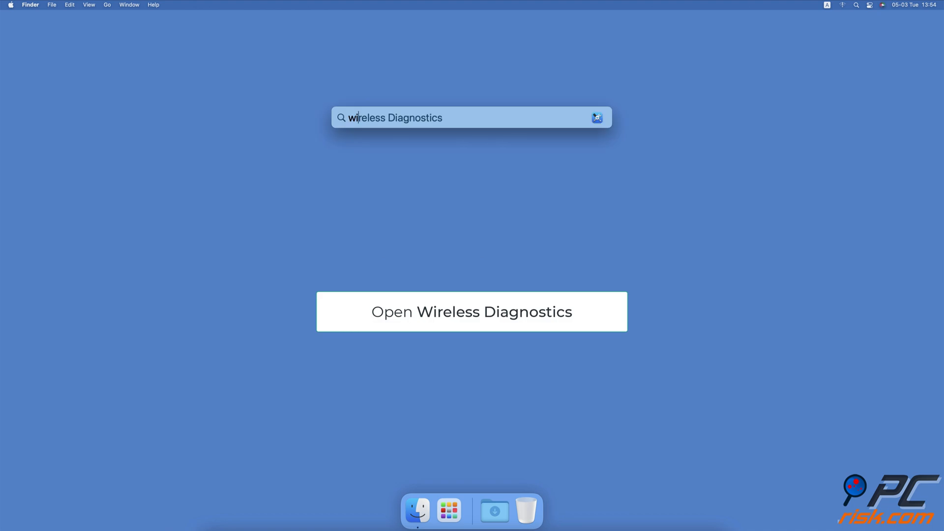
left_click(472, 311)
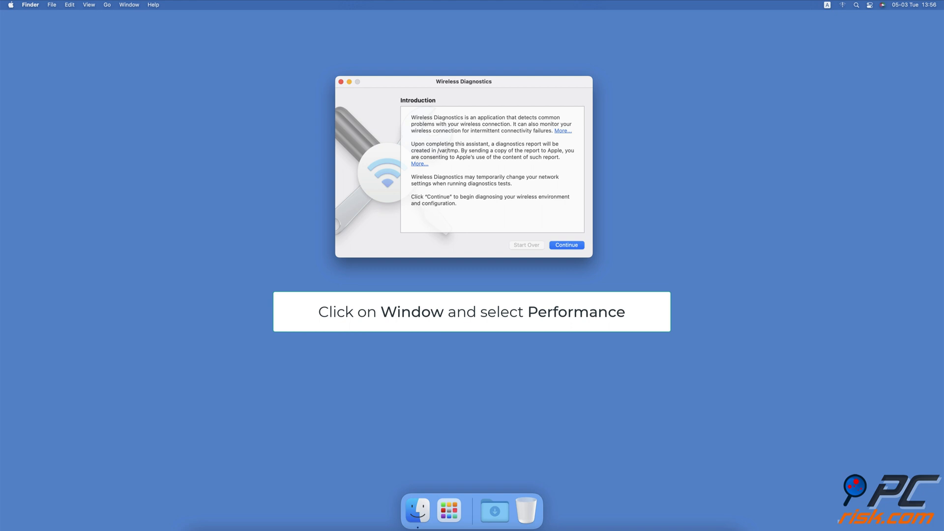
left_click(128, 4)
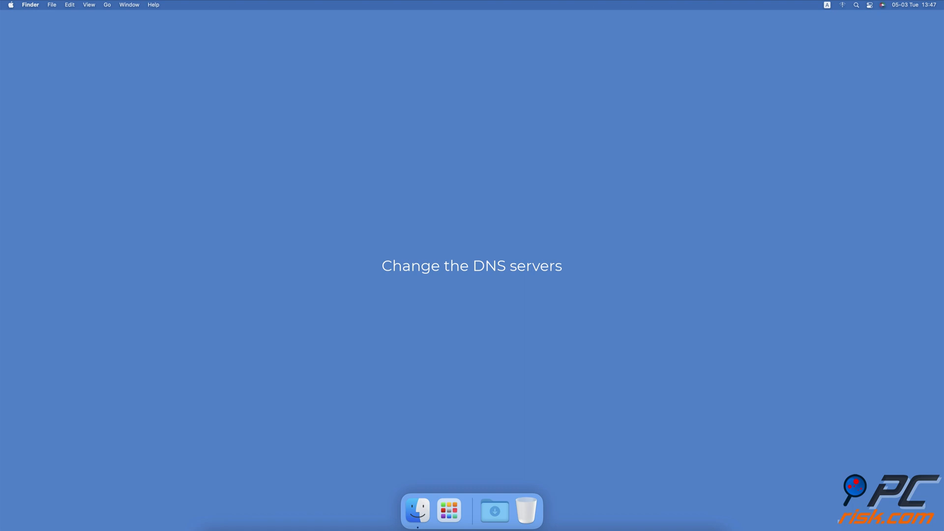
- Add 208.67.222.220 twice under the Wi-Fi DNS tab, confirm, and apply
left_click(10, 5)
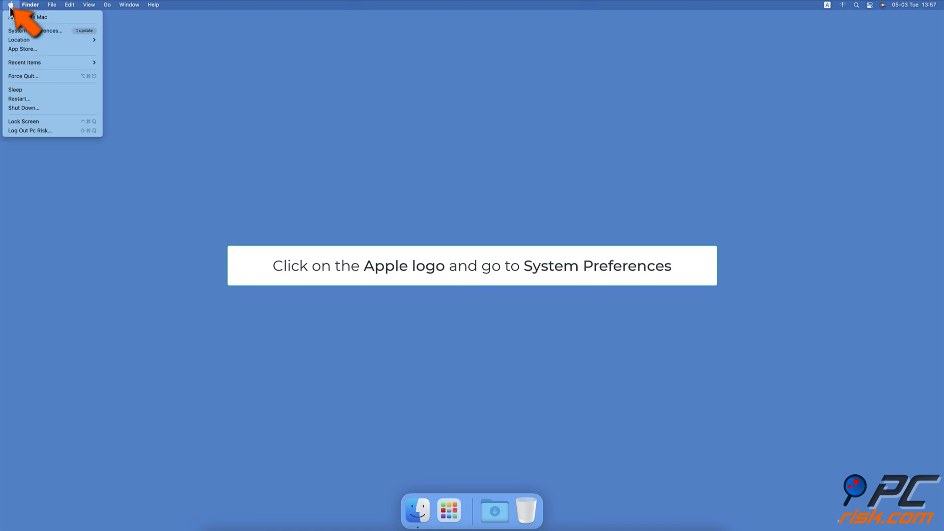
mouse_move(33, 30)
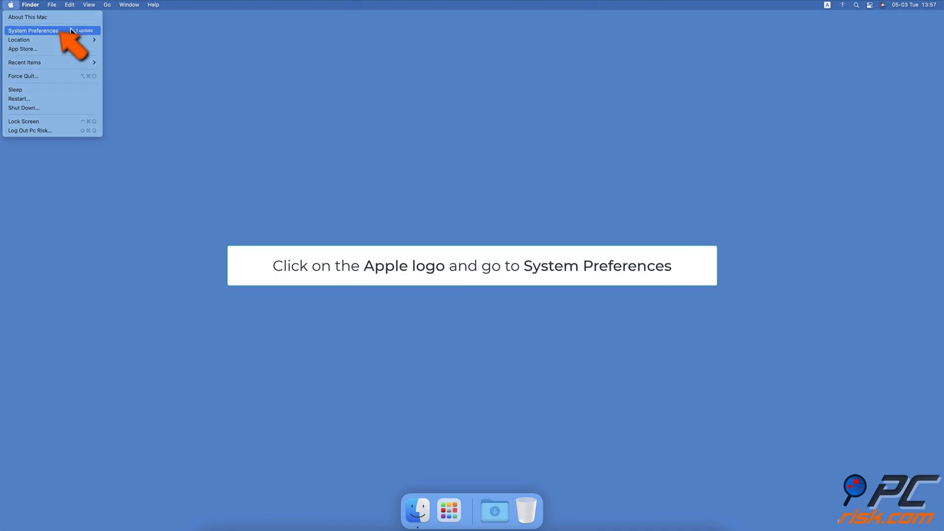
left_click(33, 31)
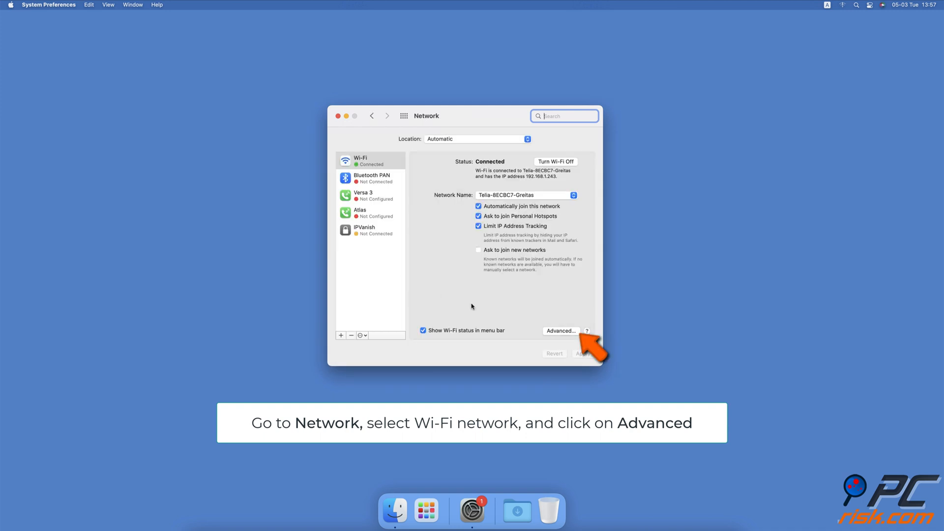
left_click(560, 330)
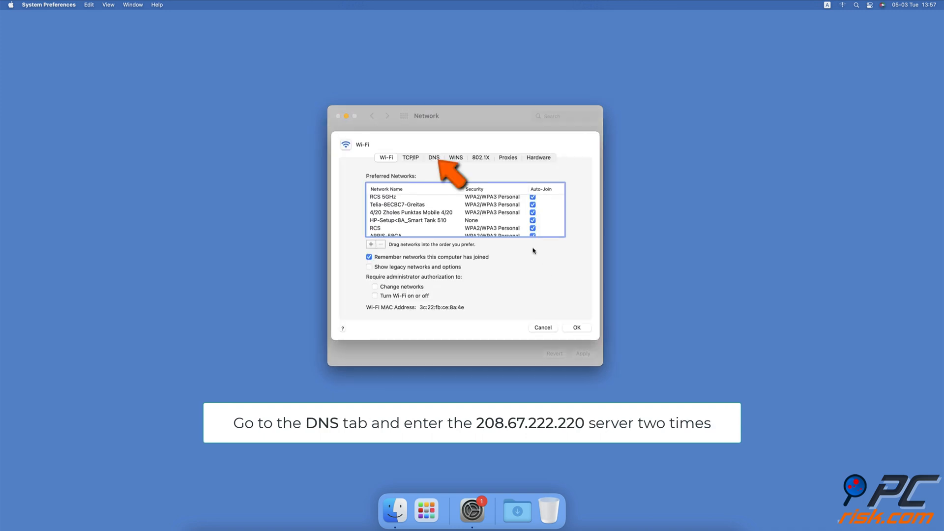
left_click(434, 157)
type("208.67.222.220")
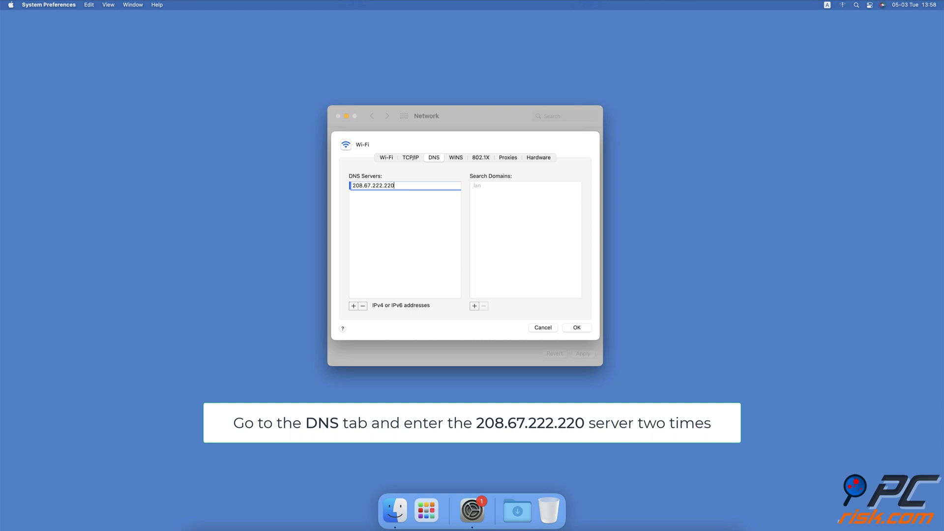
left_click(354, 306)
type("208.67.222.220")
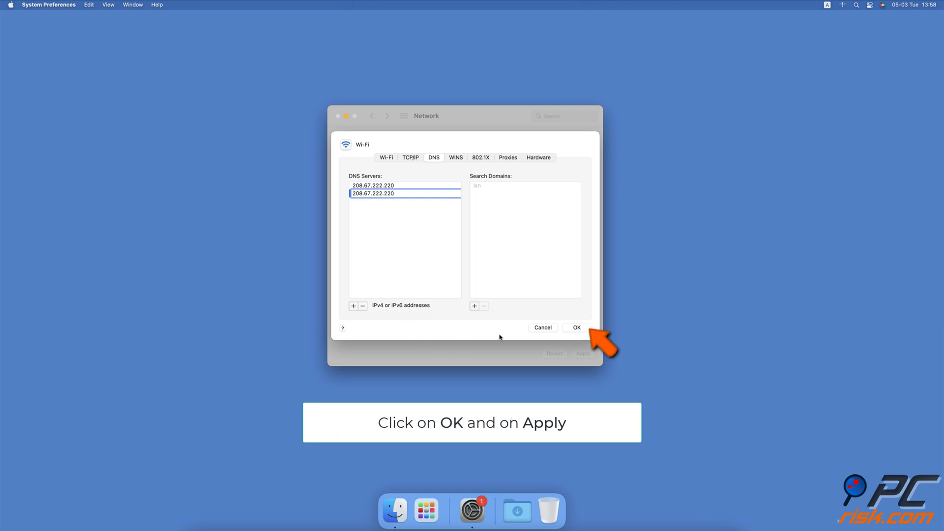
left_click(576, 327)
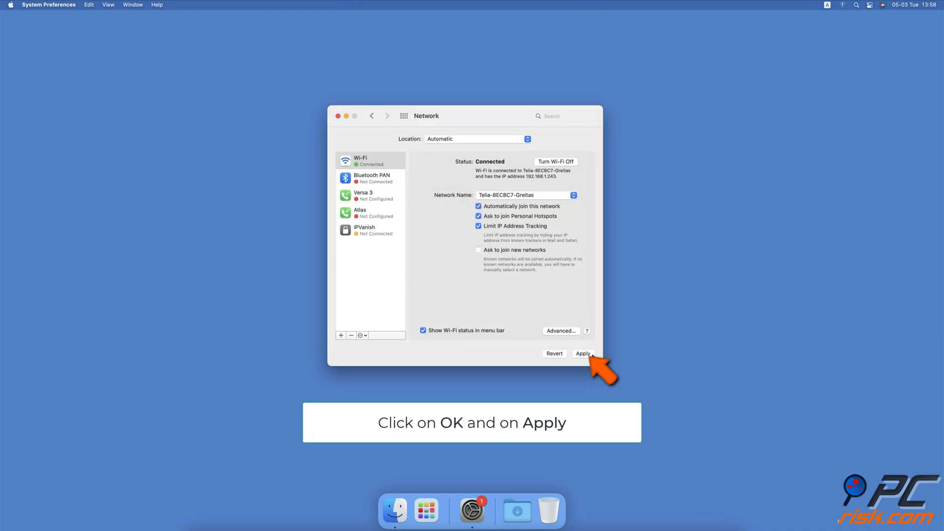
left_click(582, 353)
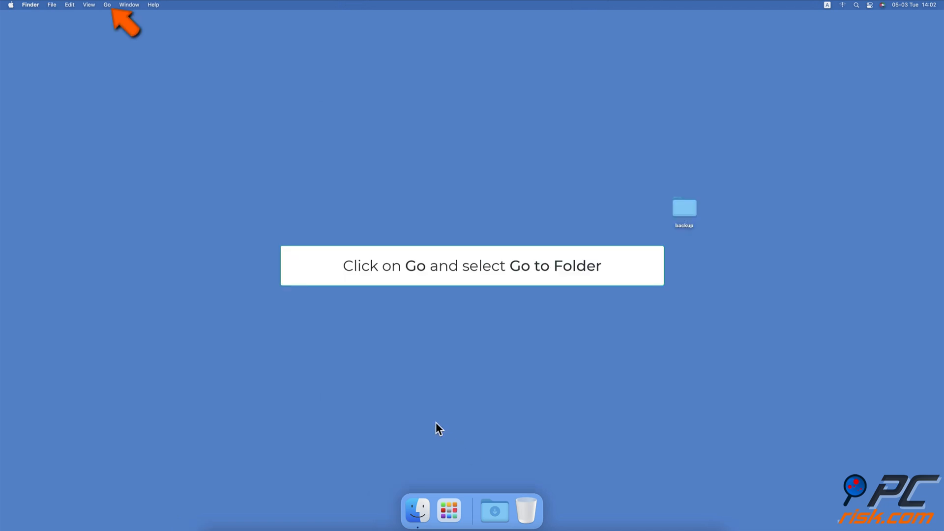
- Open SystemConfiguration via Go to Folder and select the five network plist files
left_click(108, 5)
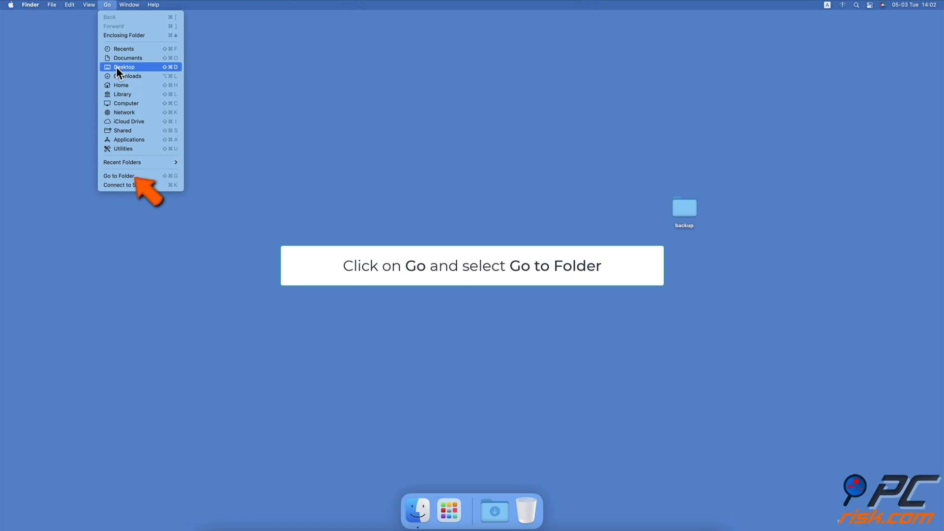
left_click(119, 176)
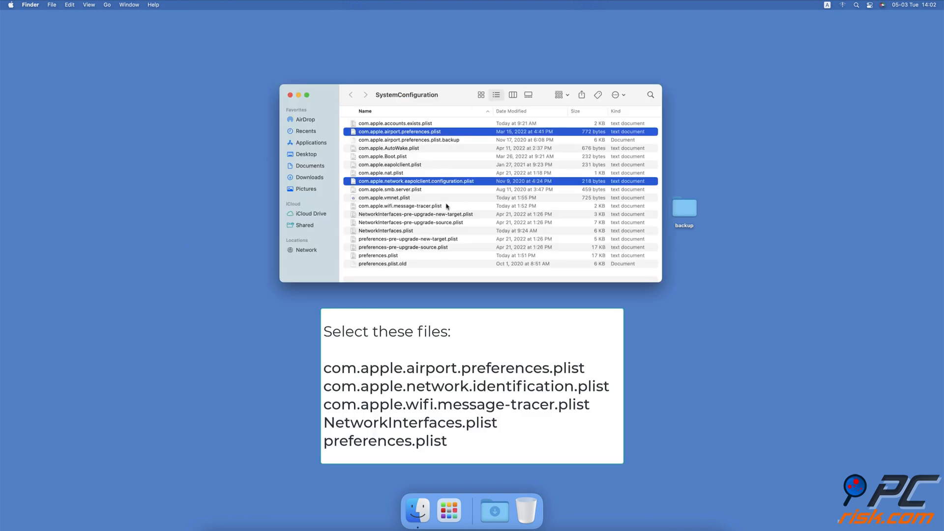
left_click(378, 255)
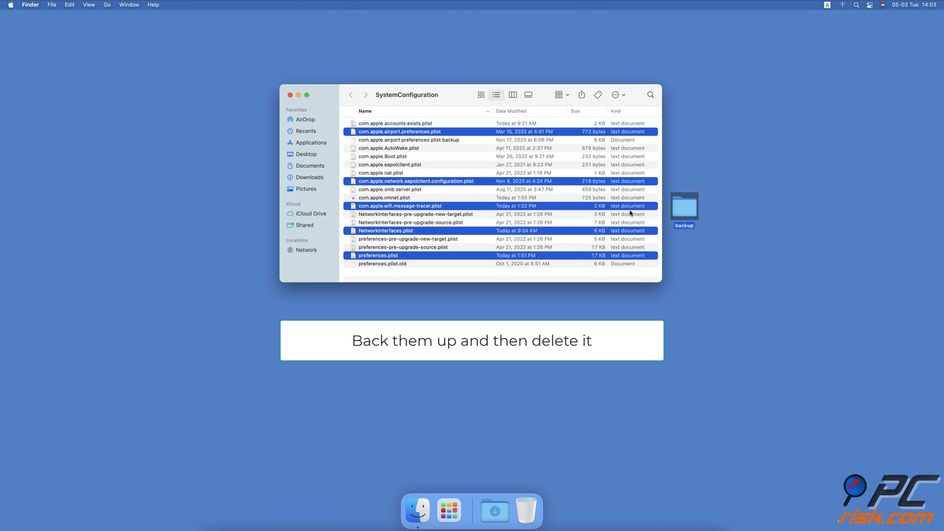
- Move the selected plist files to the Trash, authorising with the password
right_click(399, 206)
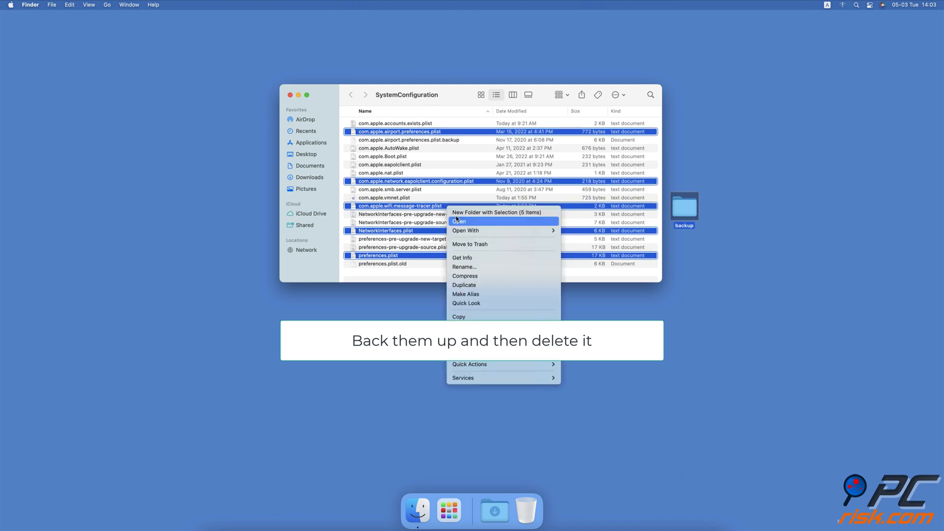
left_click(469, 244)
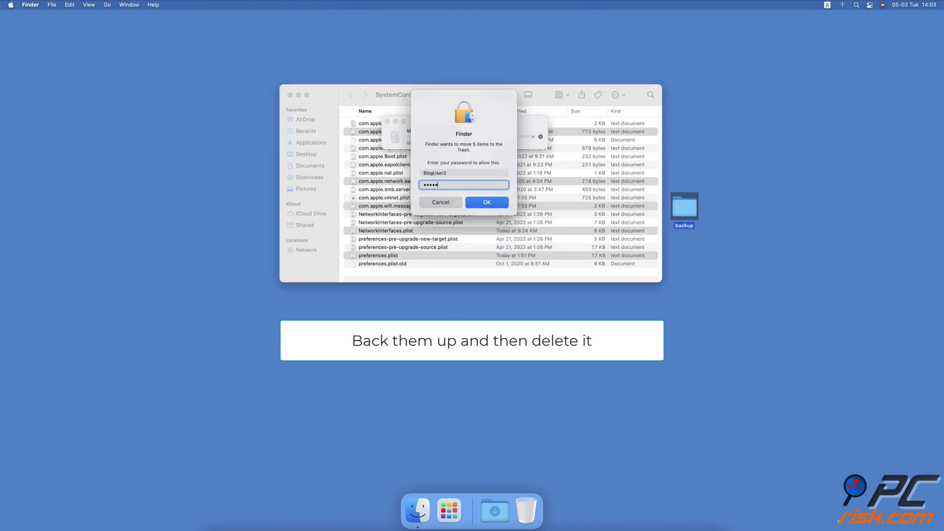
left_click(486, 201)
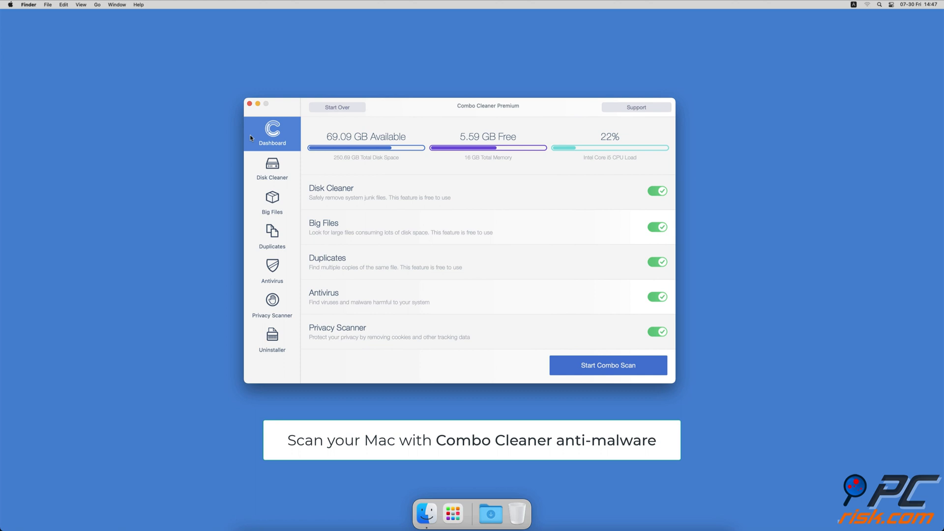
- Start a Full Scan in Combo Cleaner's Antivirus
left_click(271, 271)
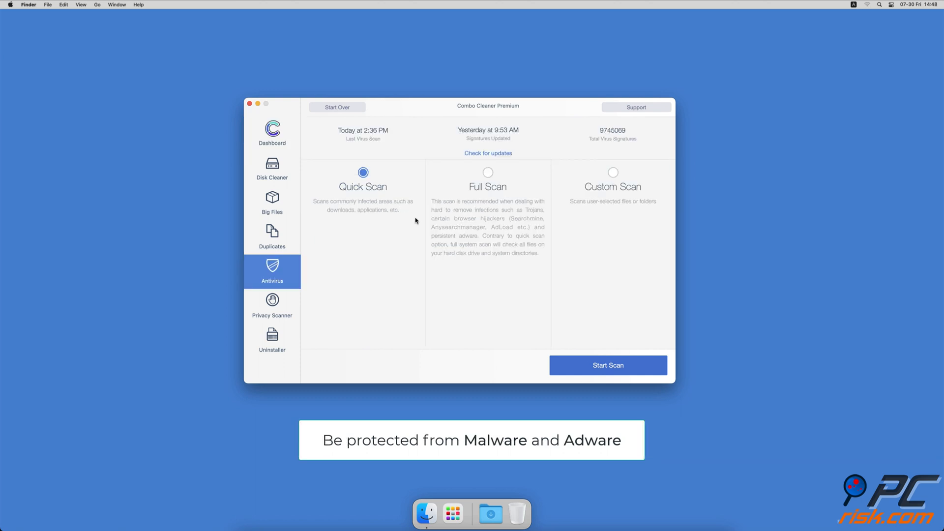
left_click(488, 172)
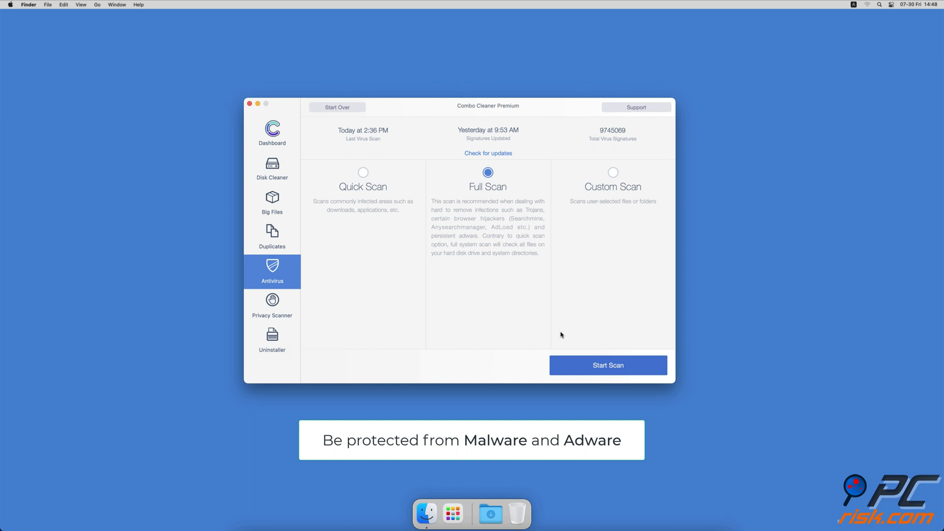
left_click(606, 365)
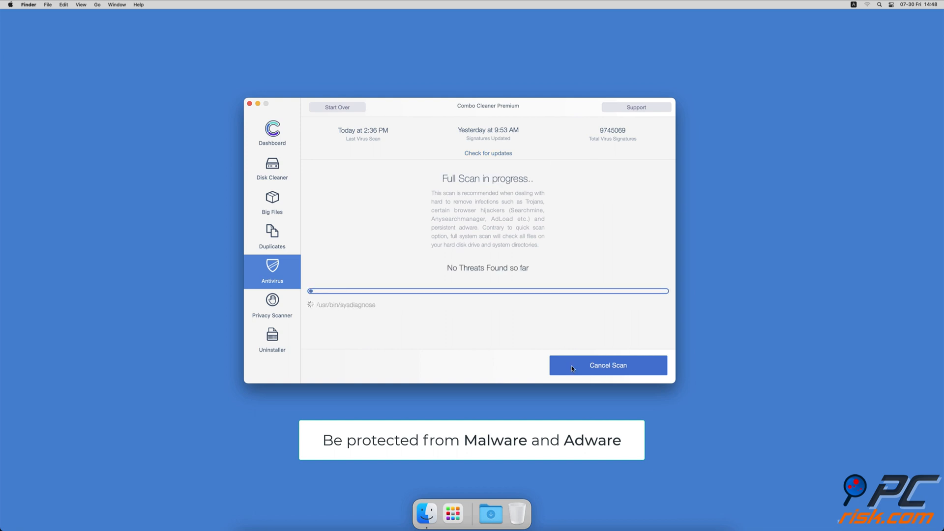
- Scan with Disk Cleaner and remove 2.7 GB of application caches and logs
left_click(271, 168)
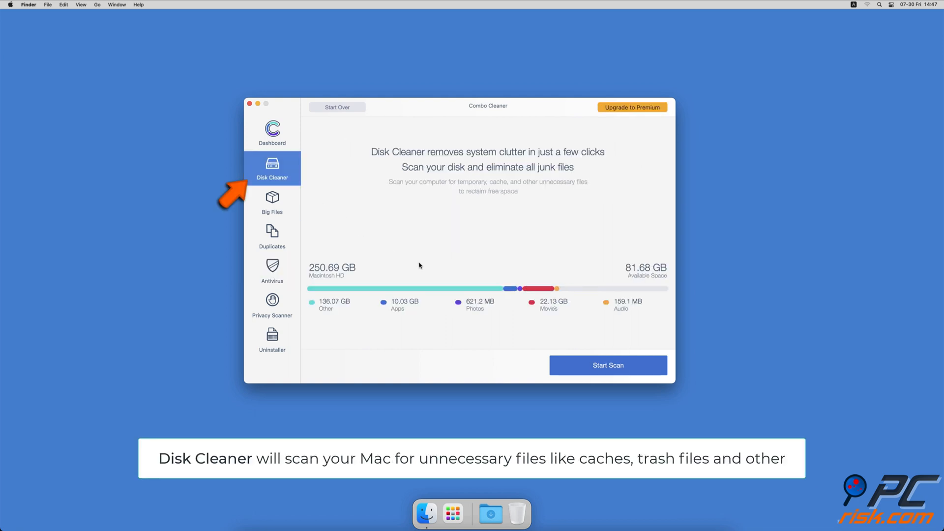
left_click(608, 365)
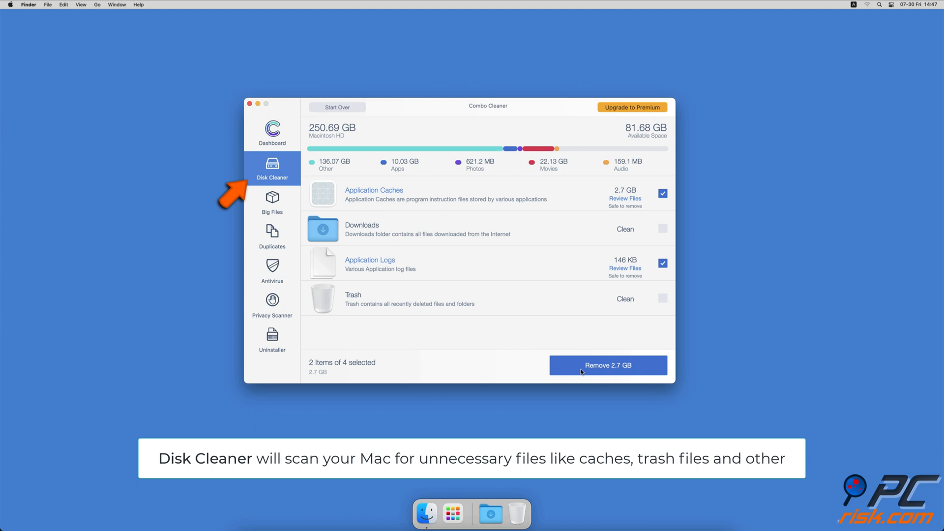
left_click(608, 365)
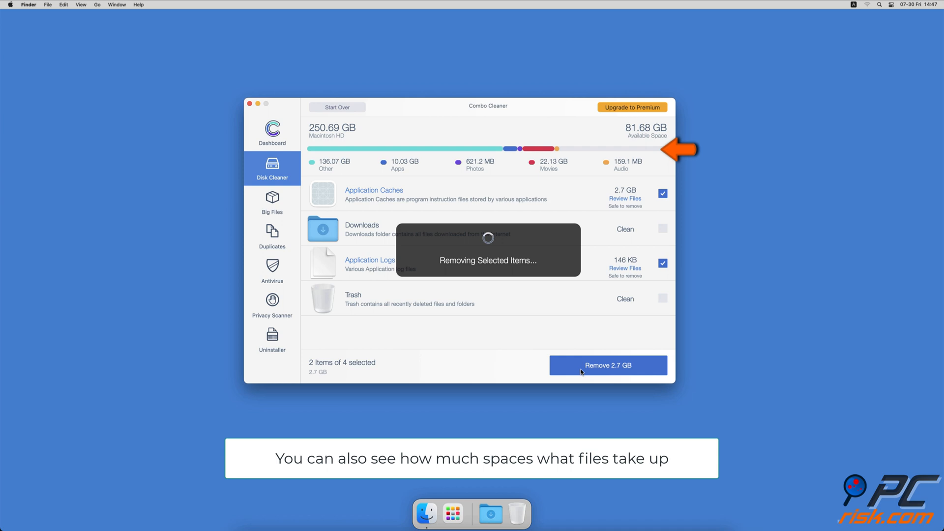
left_click(607, 365)
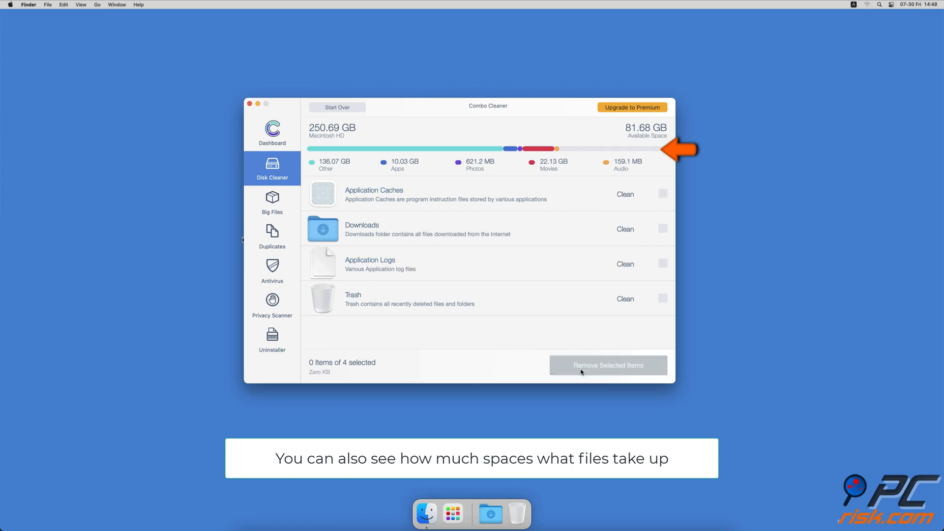
left_click(272, 202)
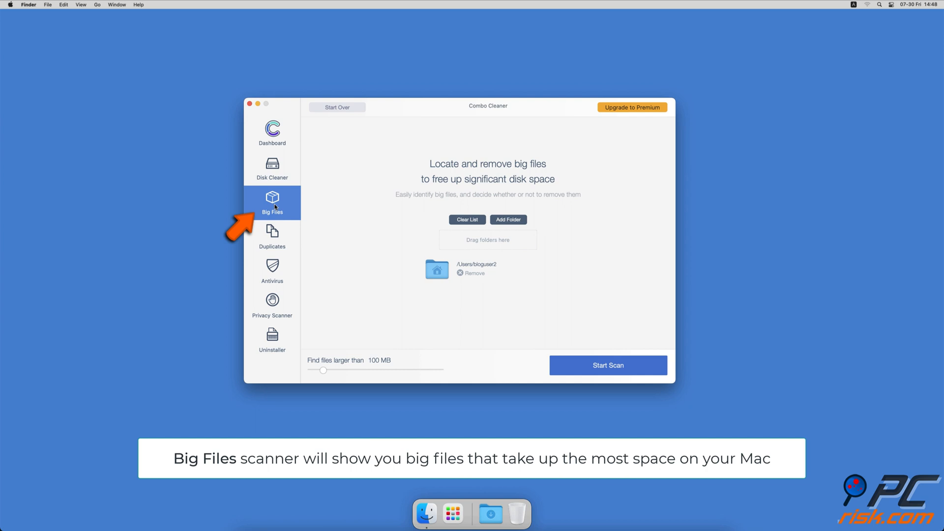
- Run scans in Big Files, Duplicates, Privacy Scanner and Uninstaller in turn
left_click(608, 365)
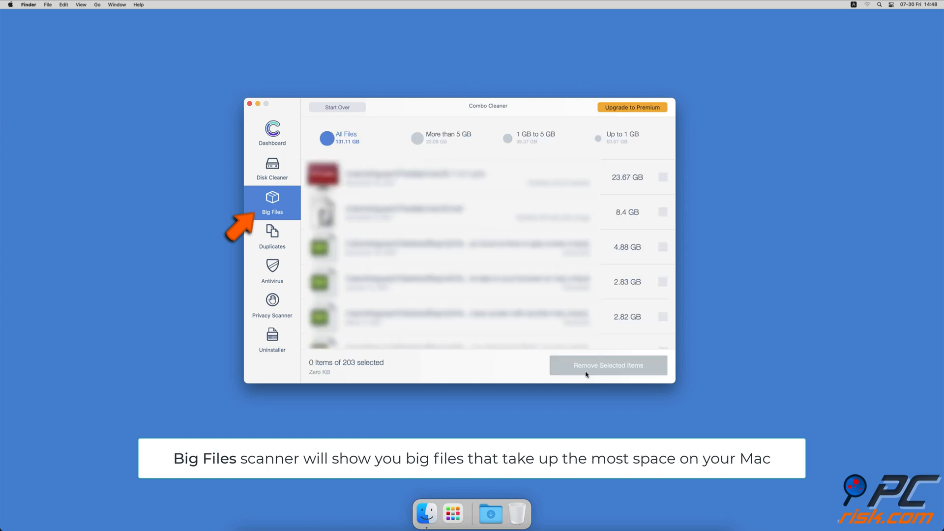
left_click(272, 236)
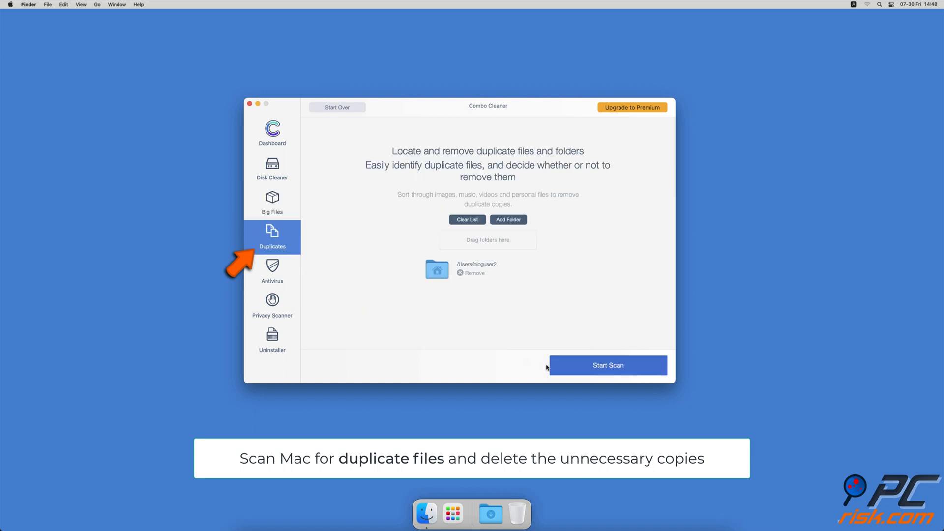
left_click(607, 365)
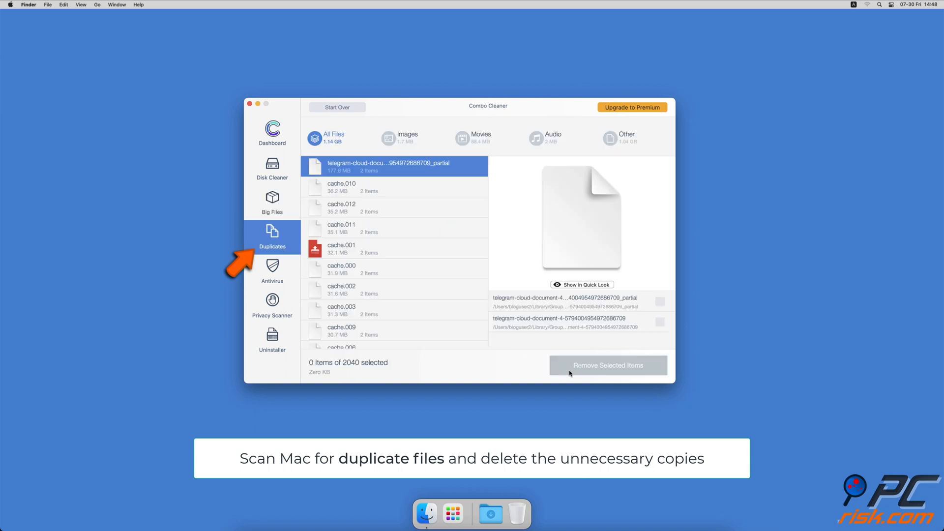
left_click(273, 307)
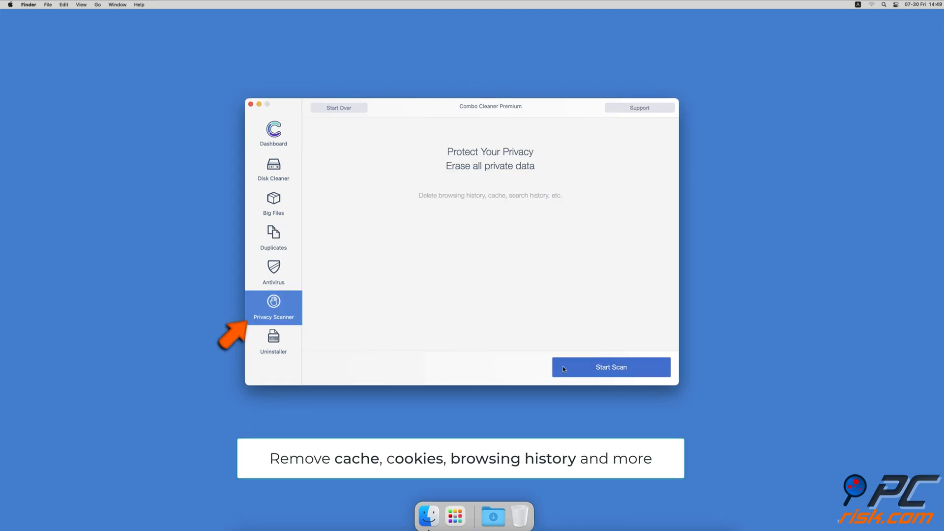
left_click(611, 367)
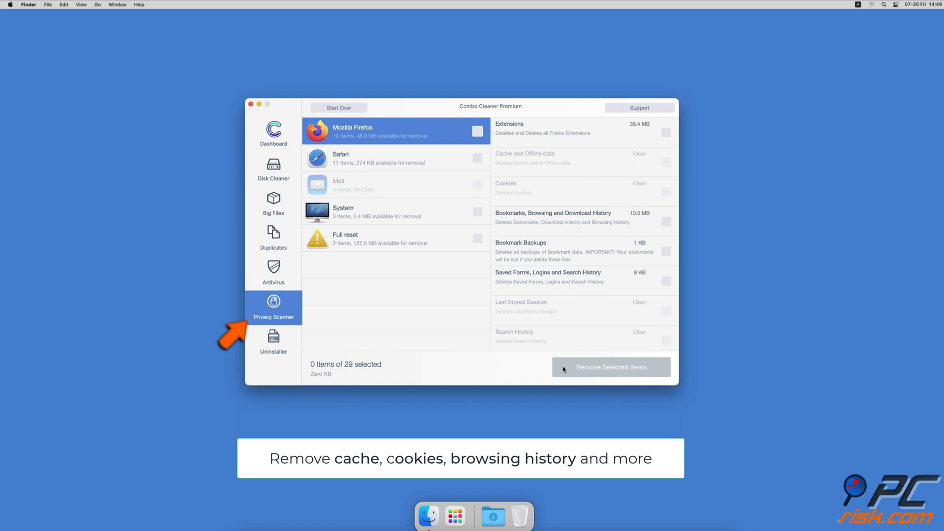
left_click(273, 343)
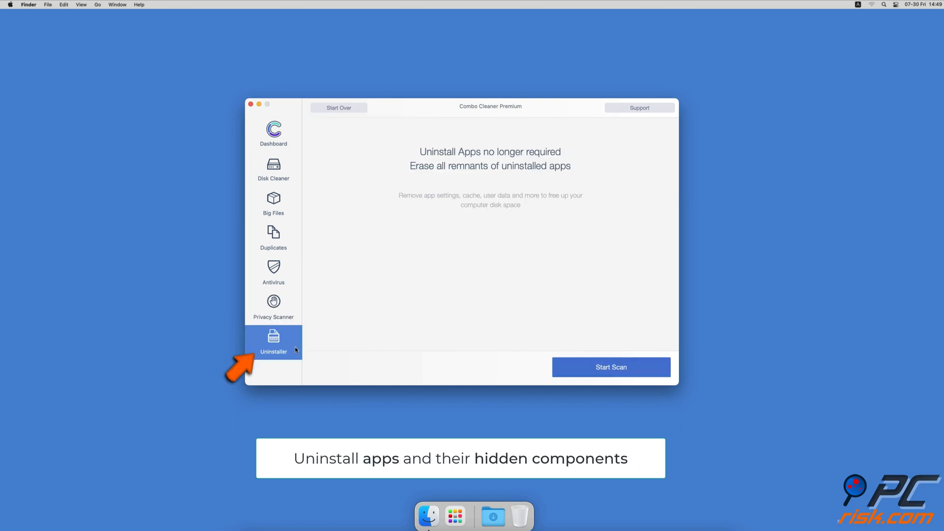
left_click(610, 367)
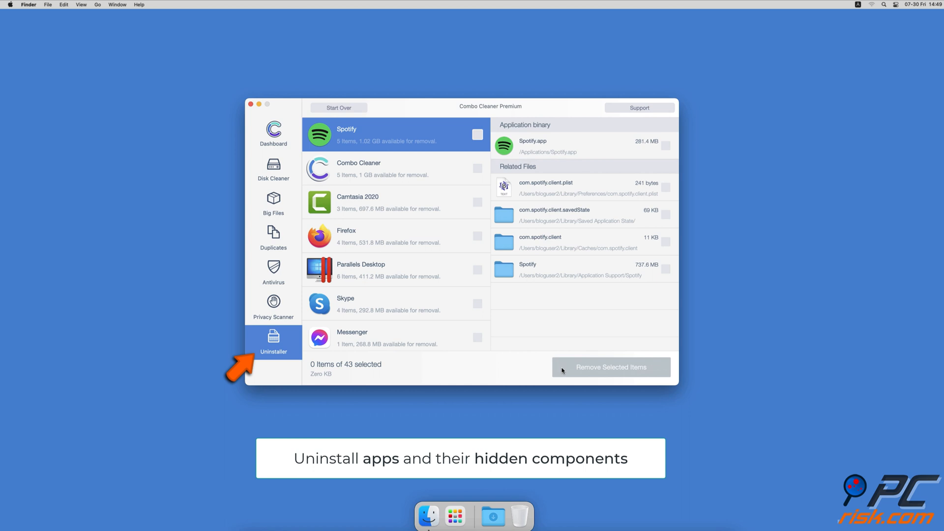
left_click(272, 131)
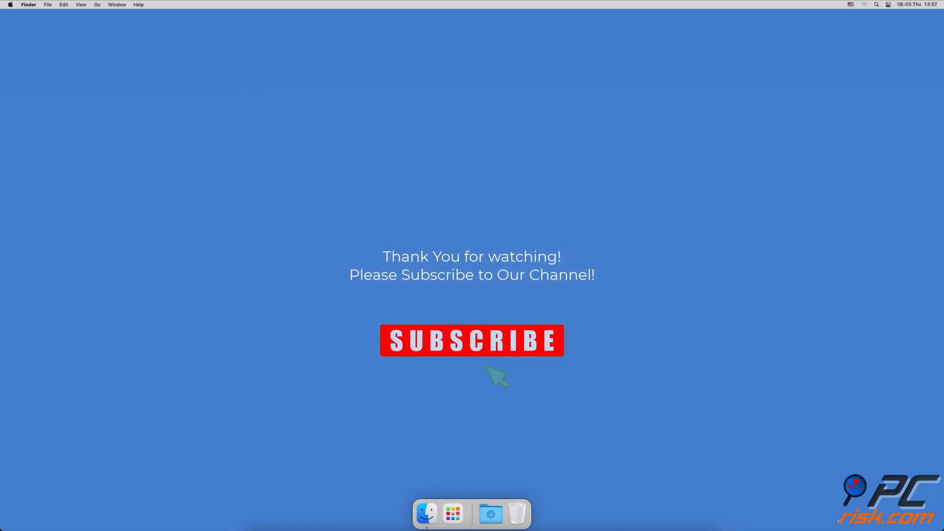
- Dismiss the subscribe banner on the closing thank-you screen
left_click(471, 340)
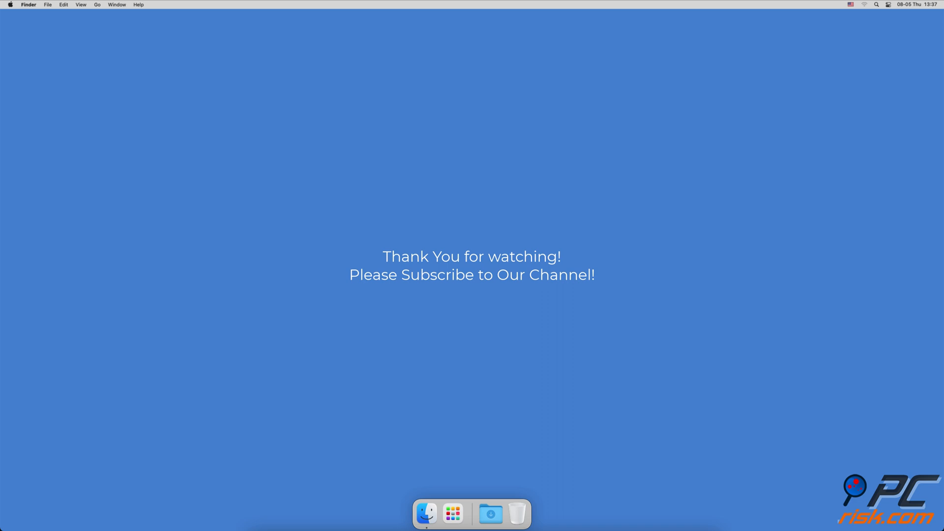